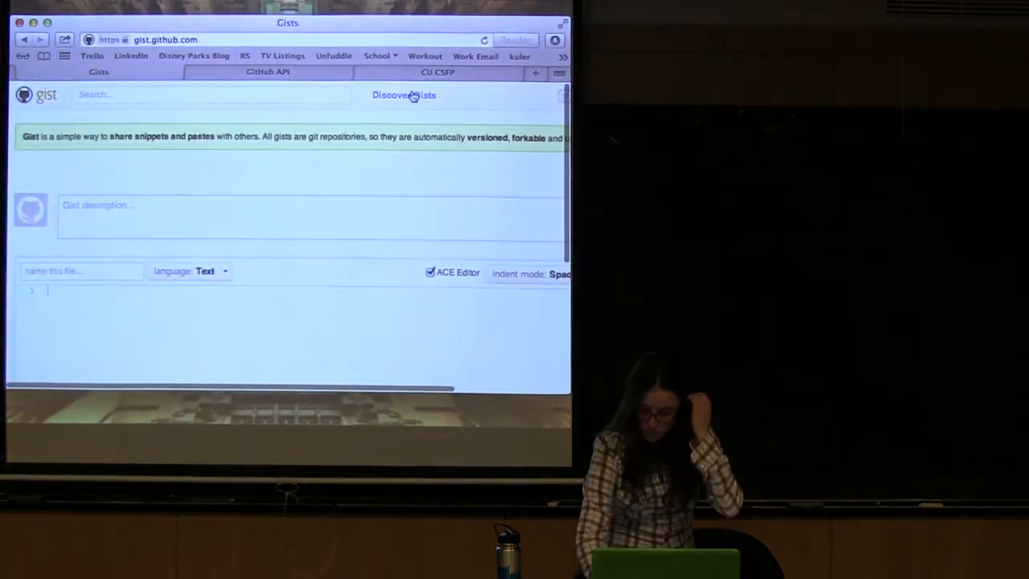
Browse the Discover Gists list of recent public gists, then switch to the Terminal window
{"action": "left_click", "coordinate": [404, 95]}
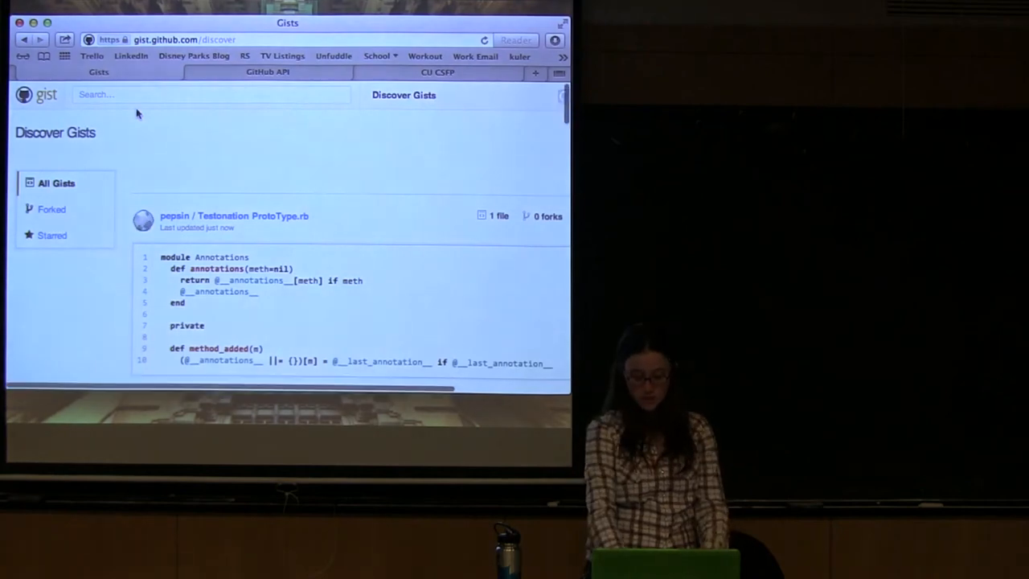
{"action": "scroll", "scroll_direction": "down", "scroll_amount": 3}
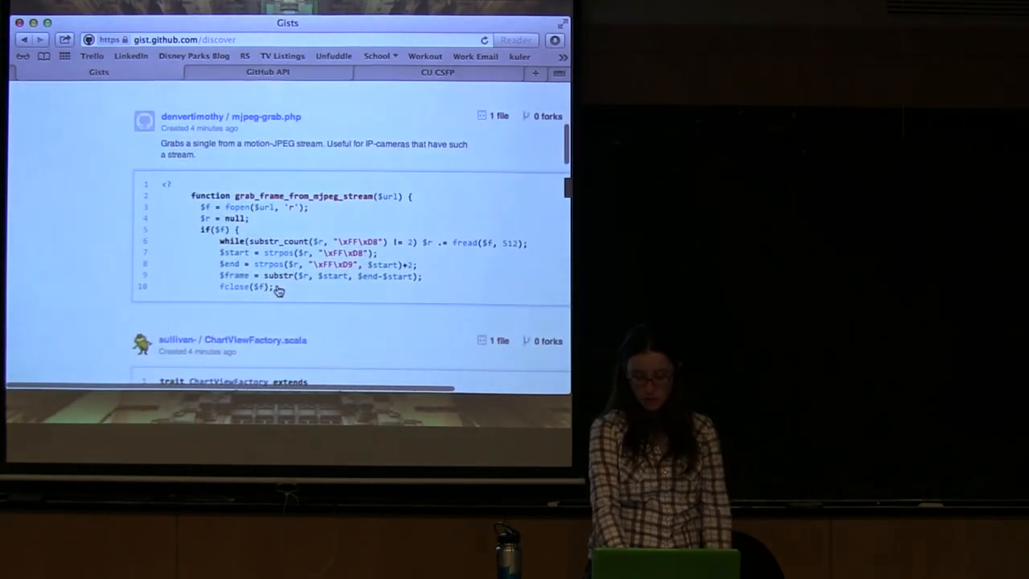
{"action": "scroll", "scroll_direction": "up", "scroll_amount": 3}
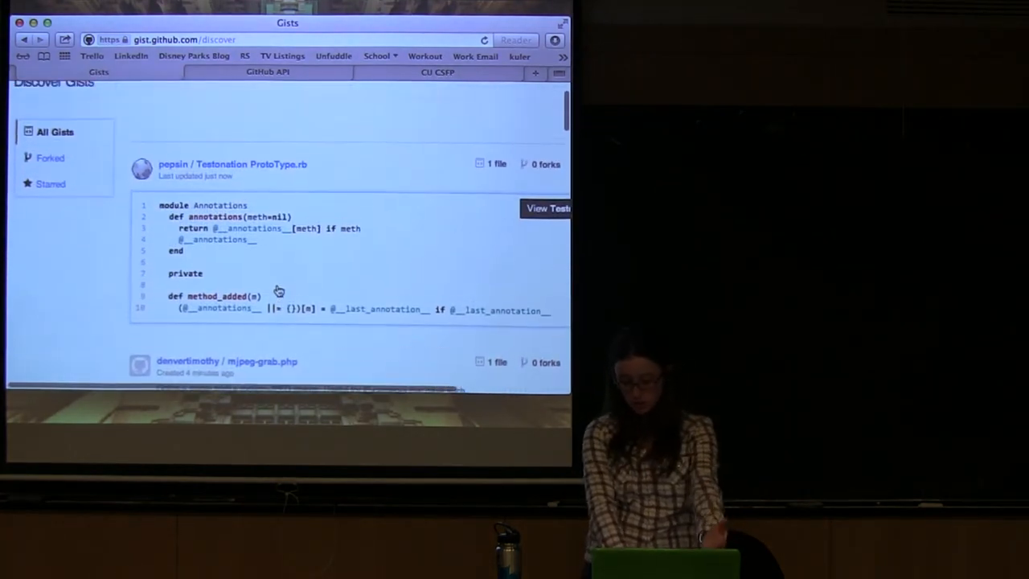
{"action": "scroll", "scroll_direction": "down", "scroll_amount": 3}
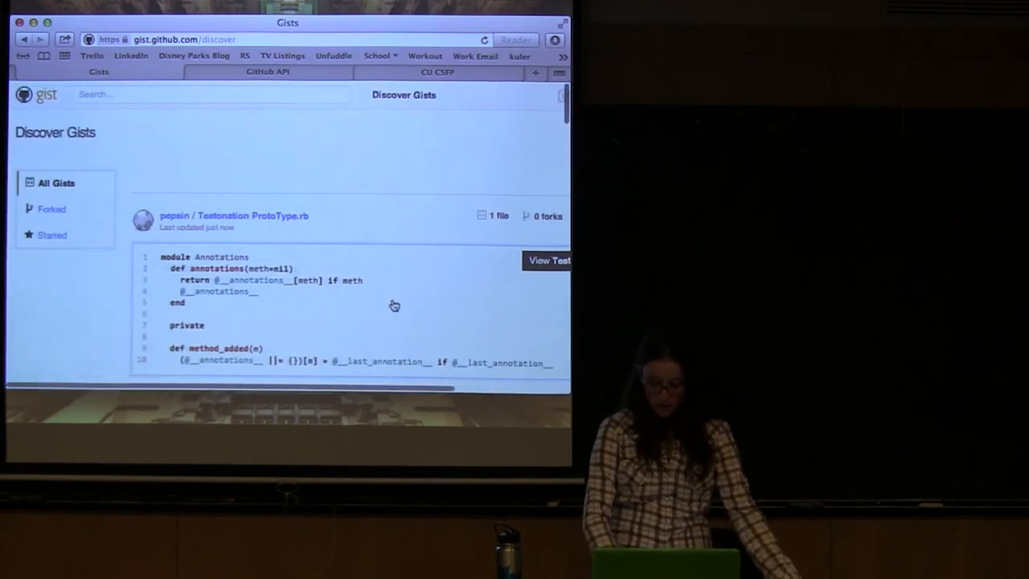
{"action": "left_click", "coordinate": [38, 93]}
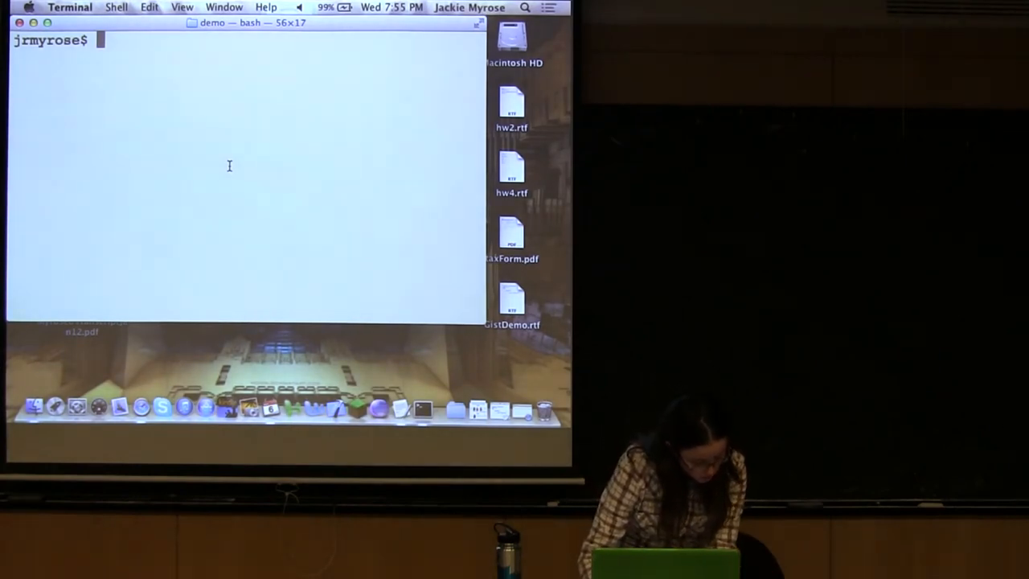
{"action": "type", "text": "curl https"}
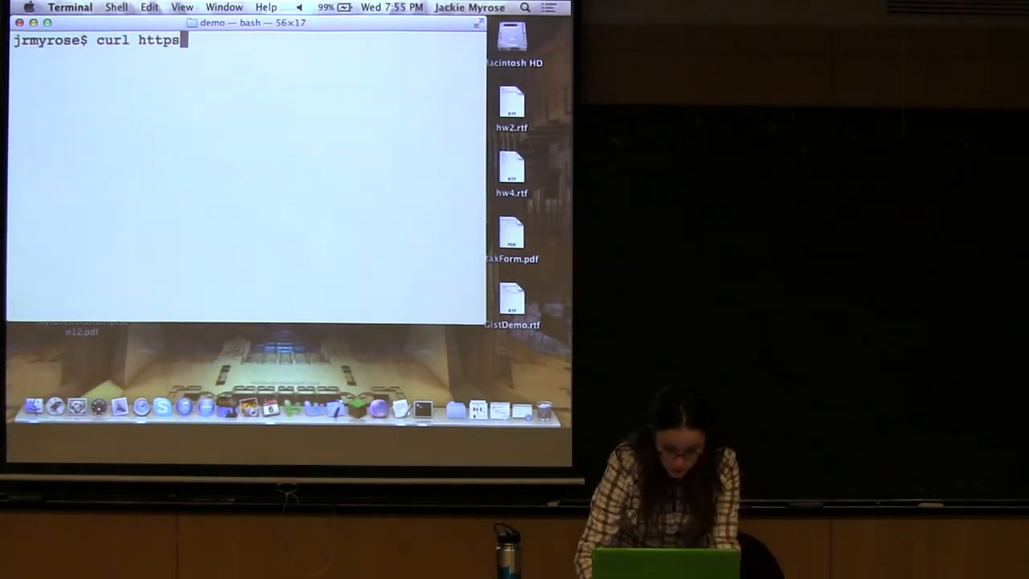
{"action": "type", "text": "://api."}
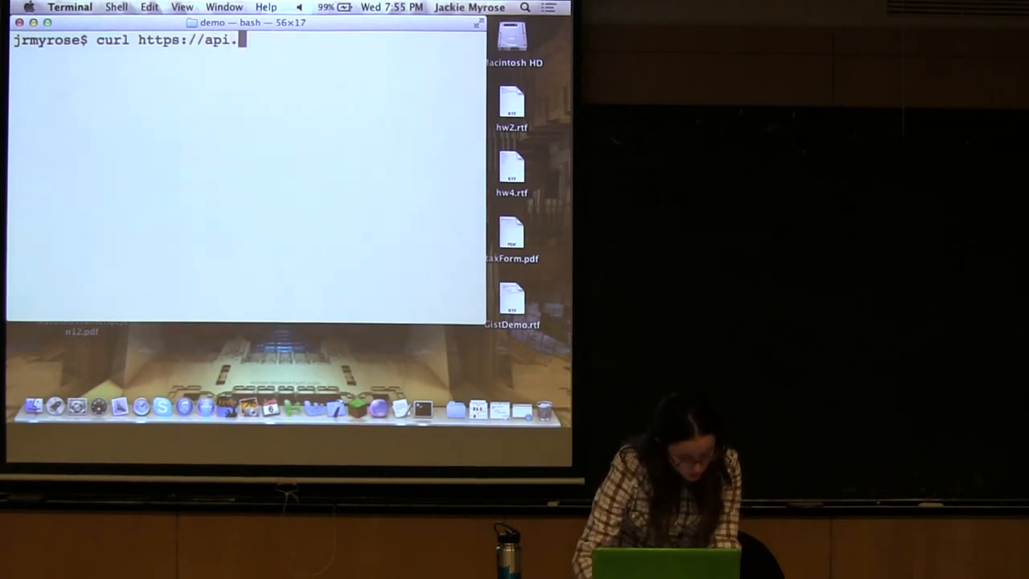
{"action": "type", "text": "github.c"}
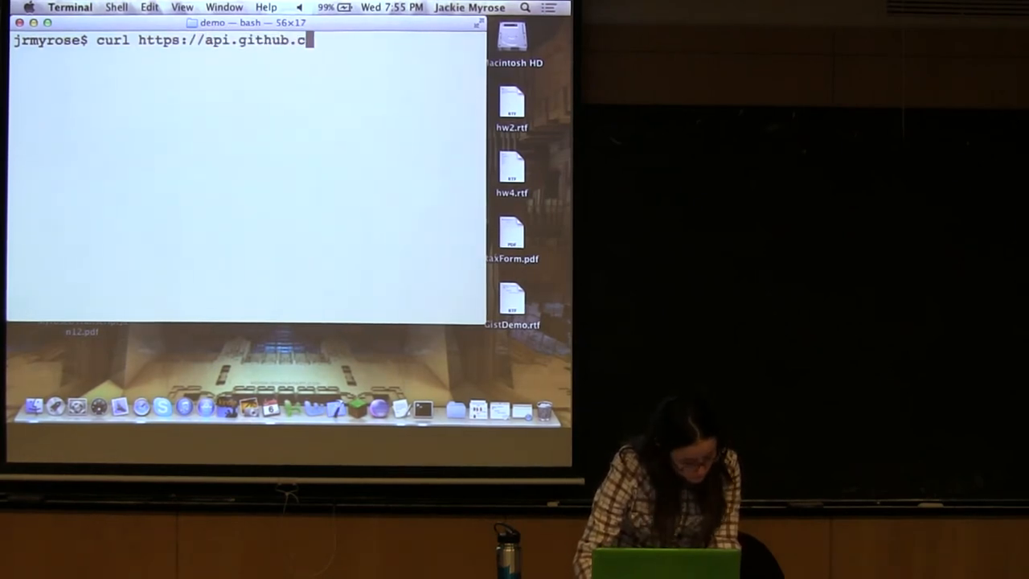
{"action": "type", "text": "om/gists/sta"}
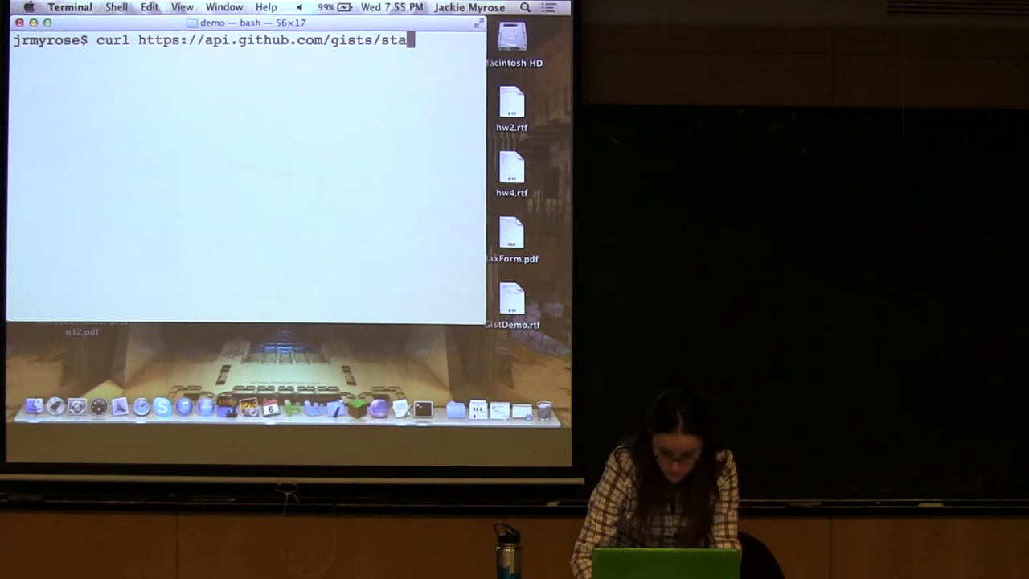
{"action": "type", "text": "rred"}
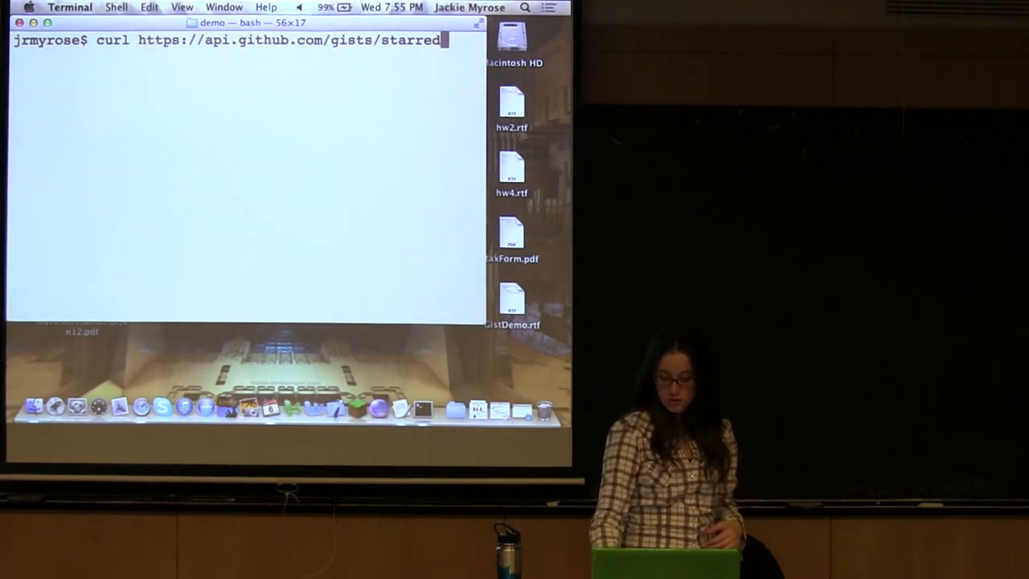
{"action": "key", "text": "Return"}
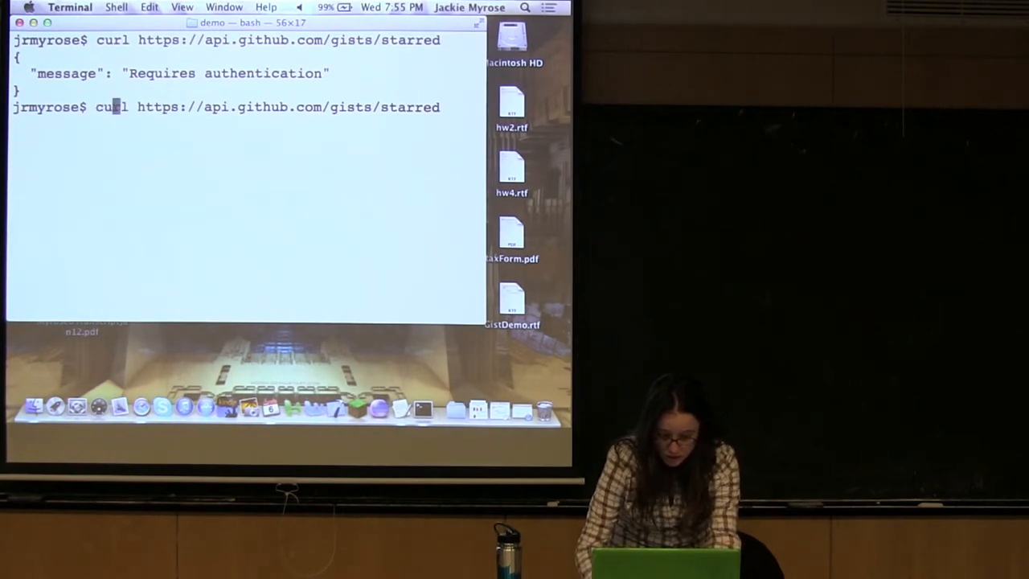
Rerun the starred-gists request with -u jmyrose for authentication, then bring up the GistDemo.rtf notes
{"action": "type", "text": "-u j"}
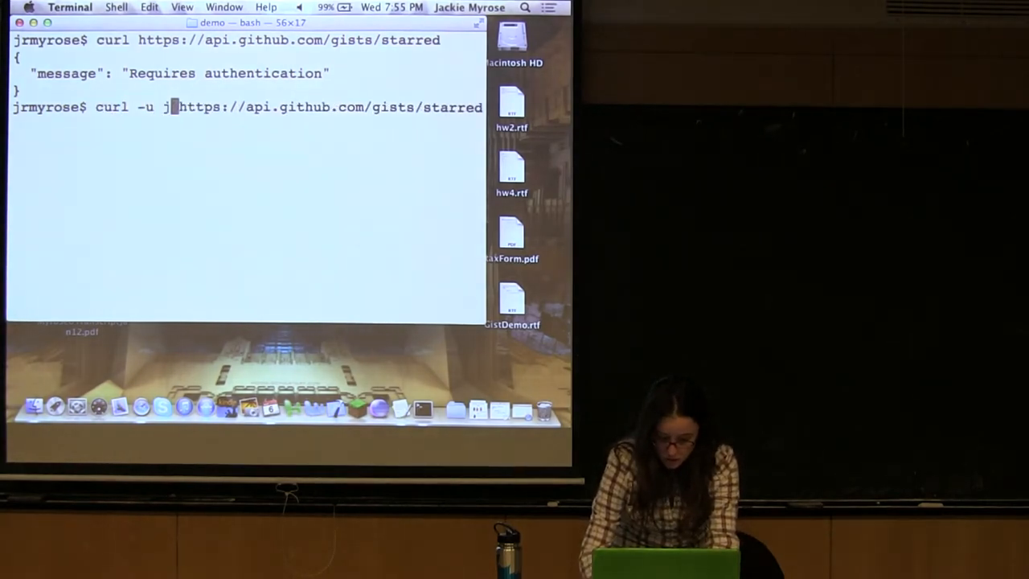
{"action": "type", "text": "myrose"}
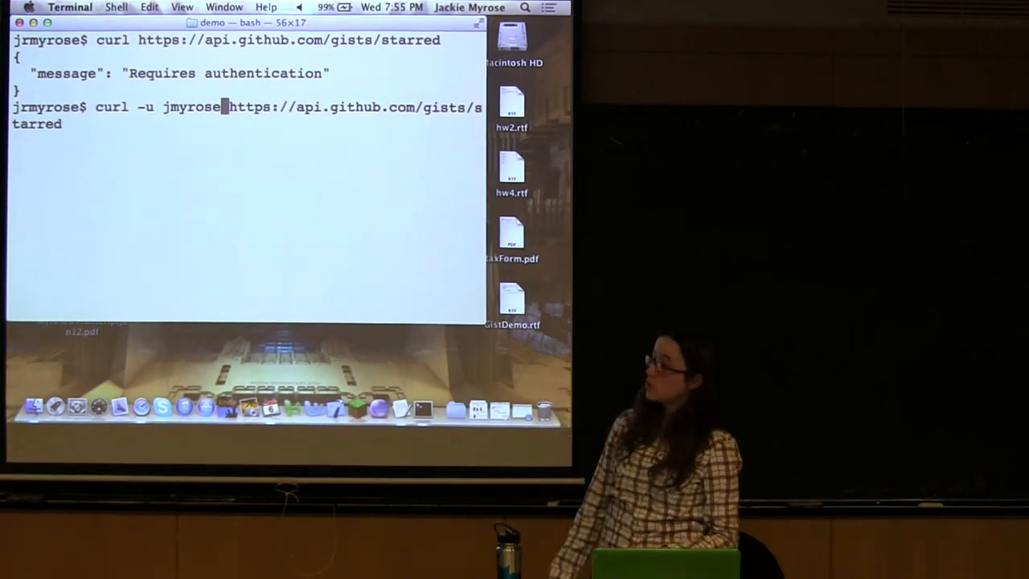
{"action": "key", "text": "Return"}
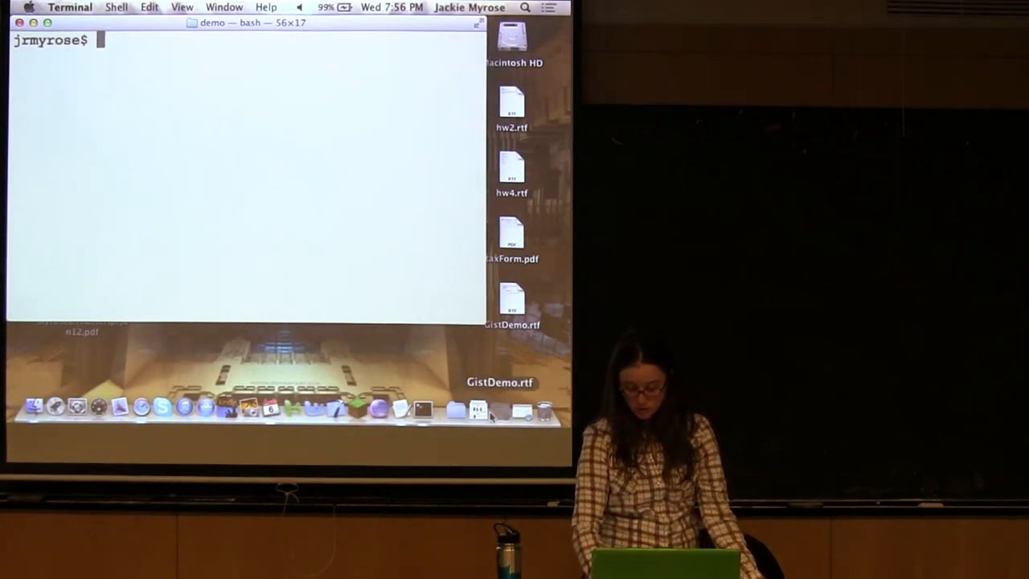
{"action": "double_click", "coordinate": [511, 297]}
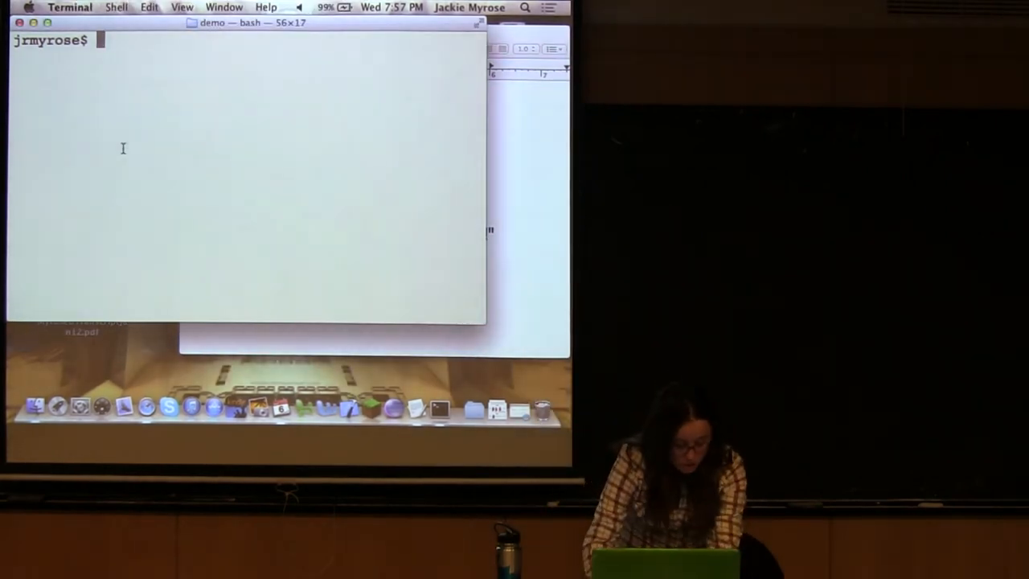
Compose curl -i -u jmyrose -X POST --data for creating the gist
{"action": "type", "text": "curl"}
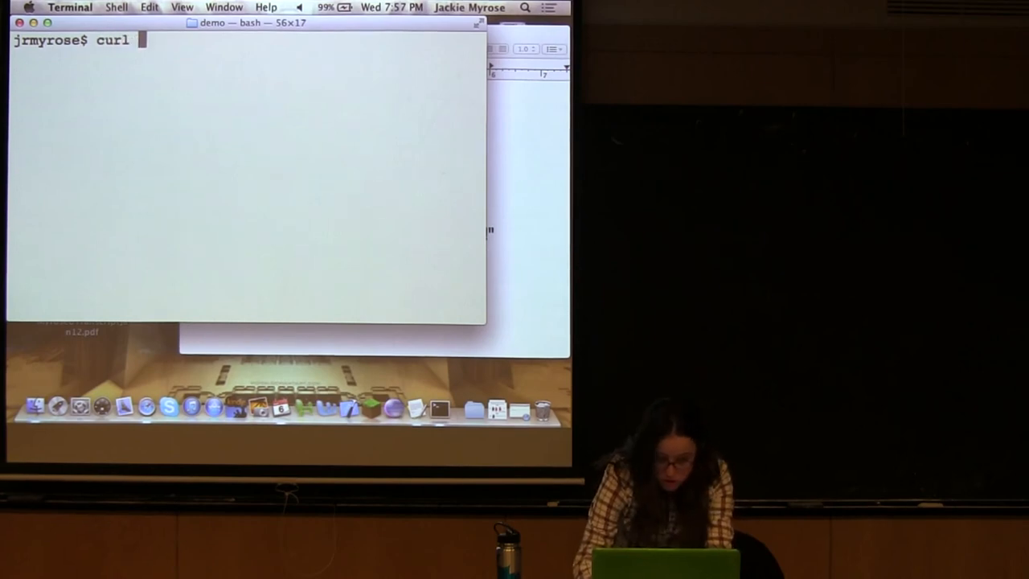
{"action": "type", "text": "-i"}
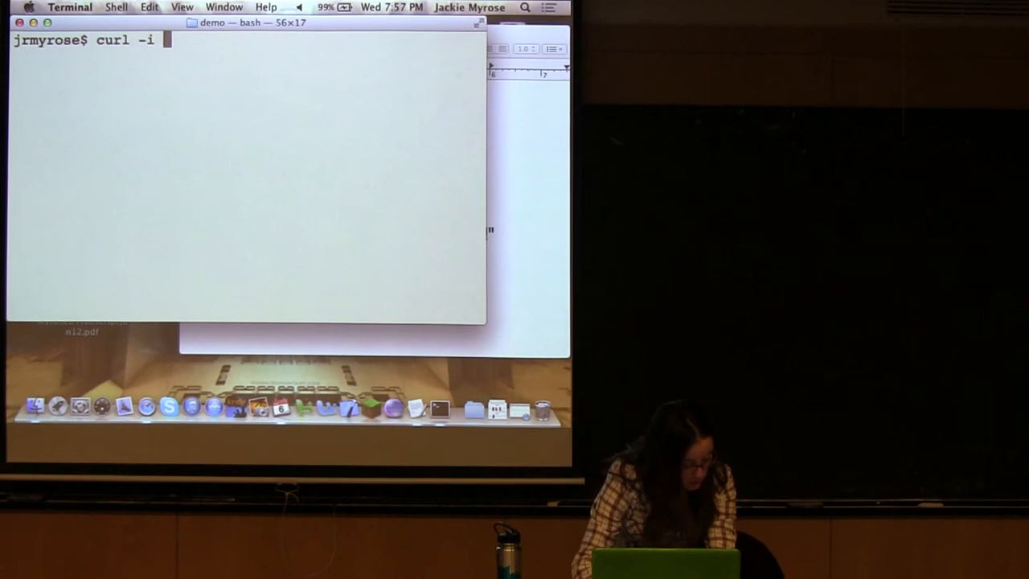
{"action": "type", "text": "-"}
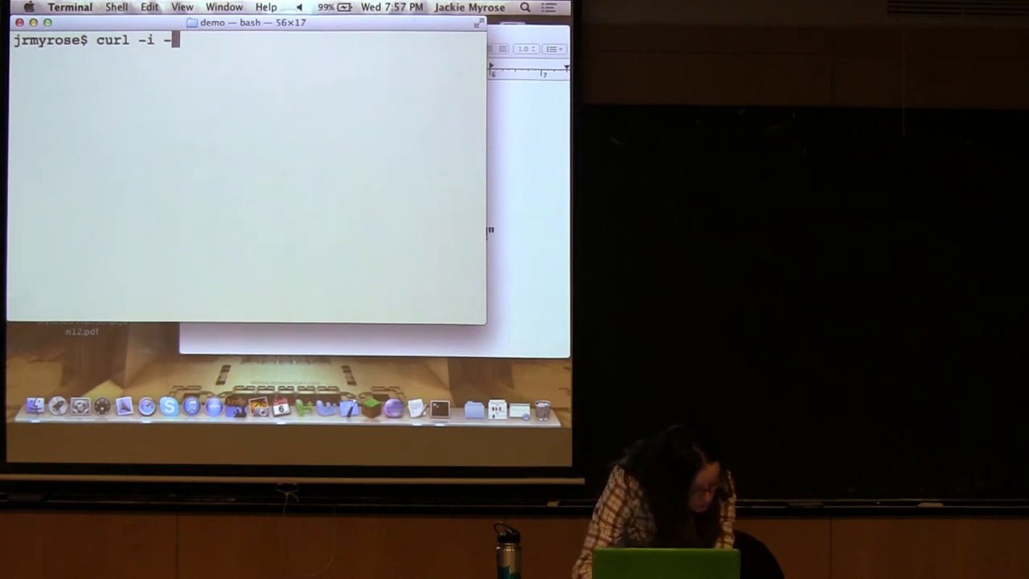
{"action": "type", "text": "u jmyrose -"}
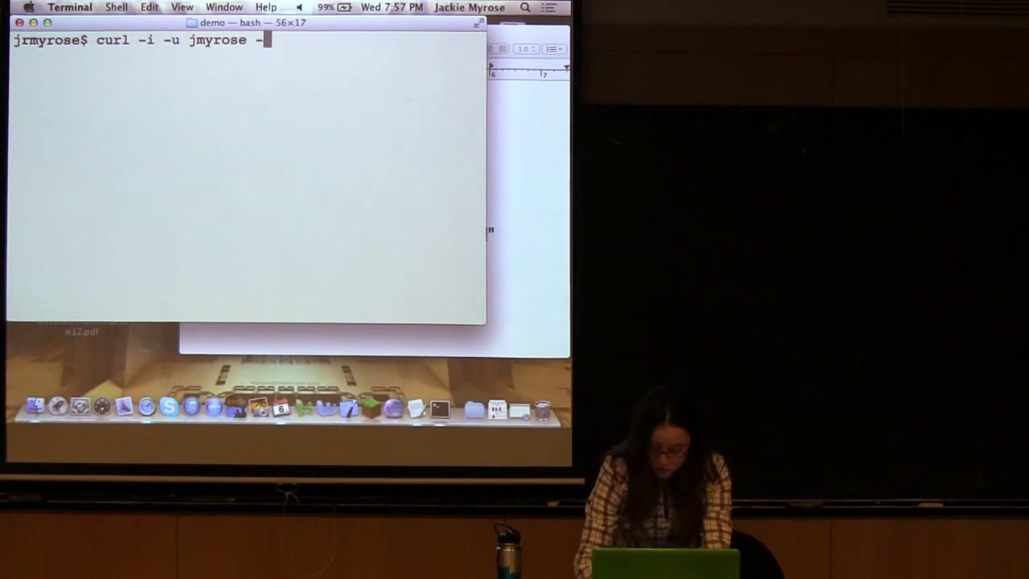
{"action": "type", "text": "-X POST"}
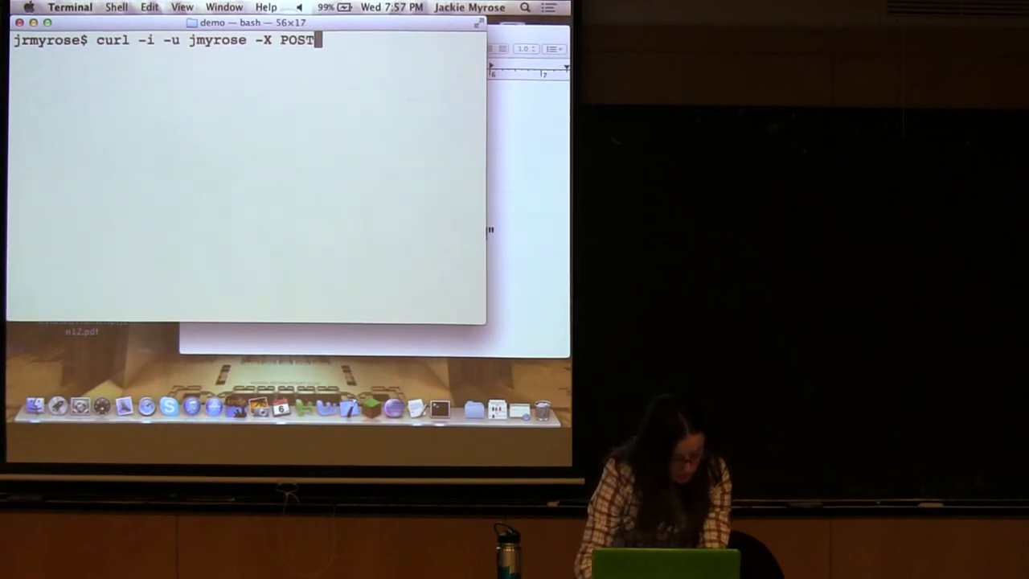
{"action": "type", "text": "--data '{"}
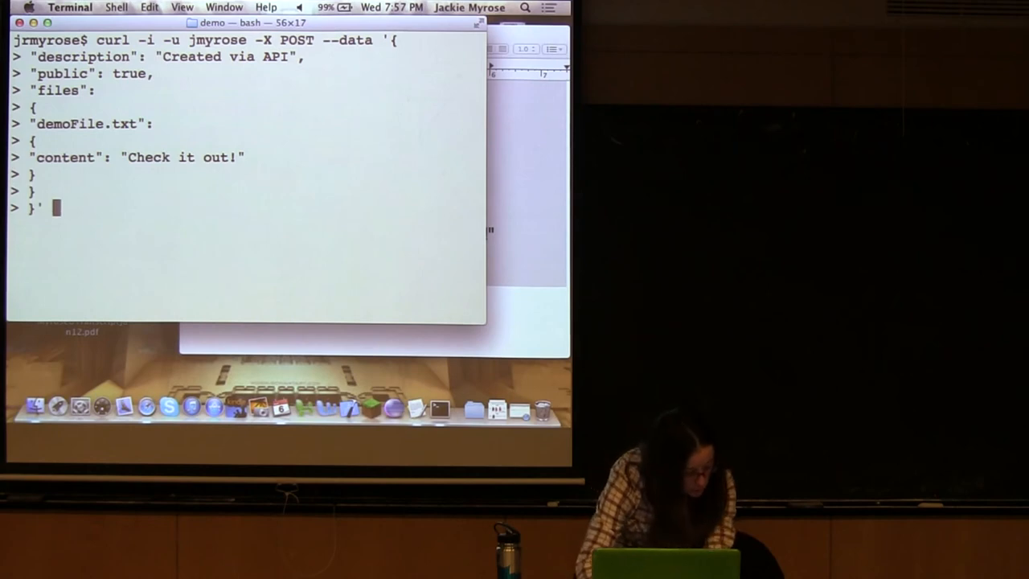
{"action": "type", "text": "htts"}
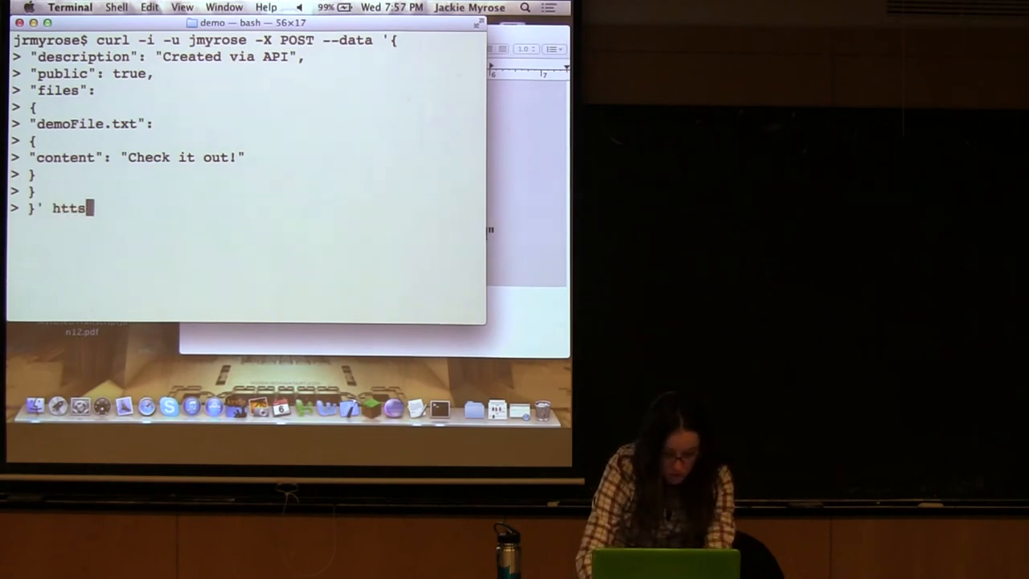
{"action": "type", "text": "s"}
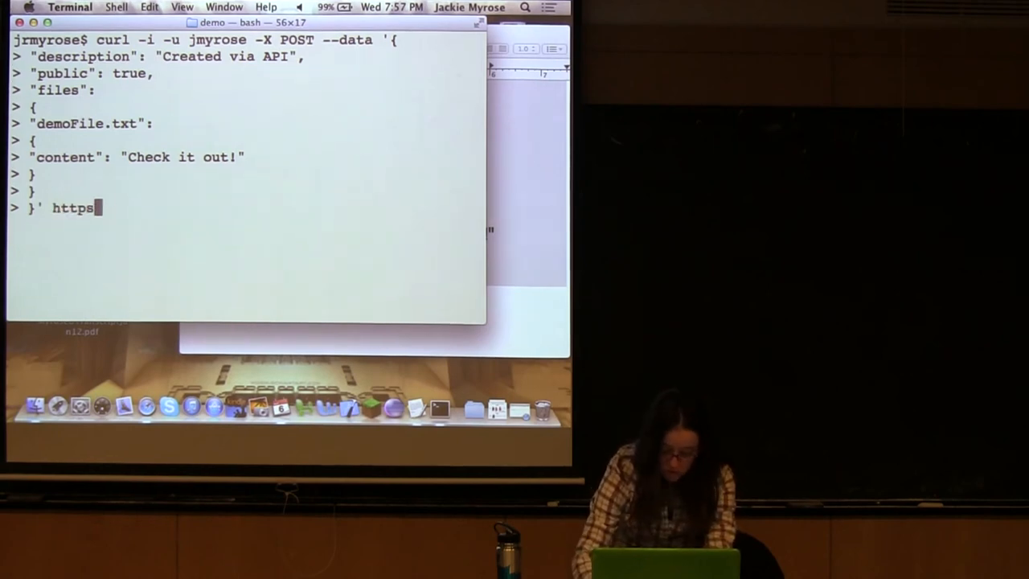
{"action": "type", "text": "://api"}
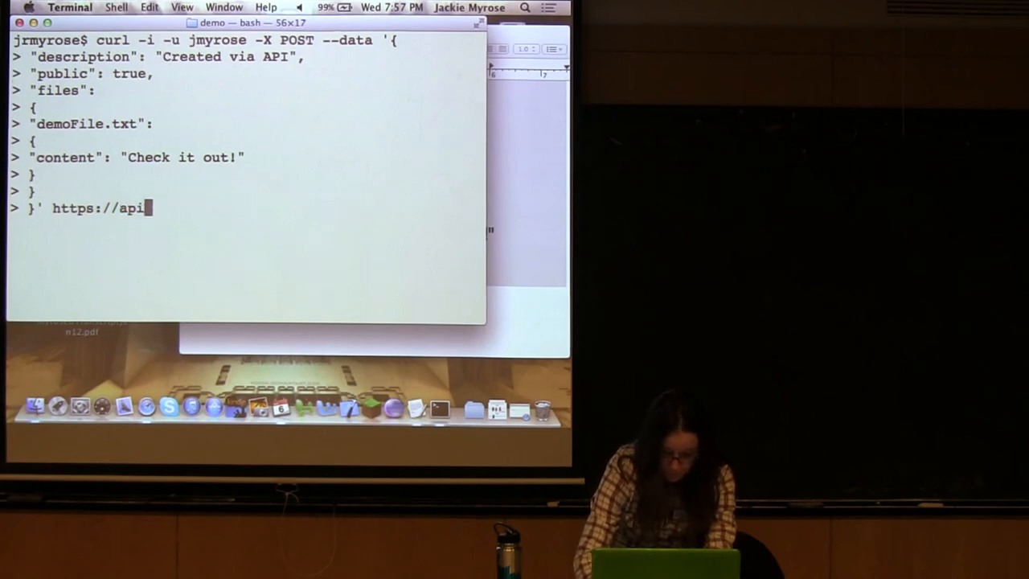
{"action": "type", "text": ".github.com"}
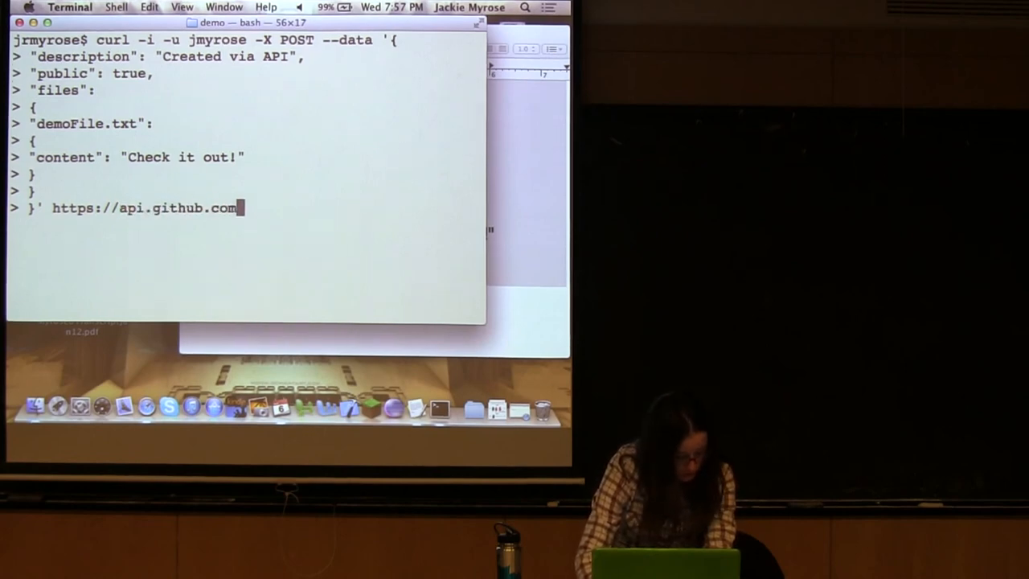
{"action": "type", "text": "/gists"}
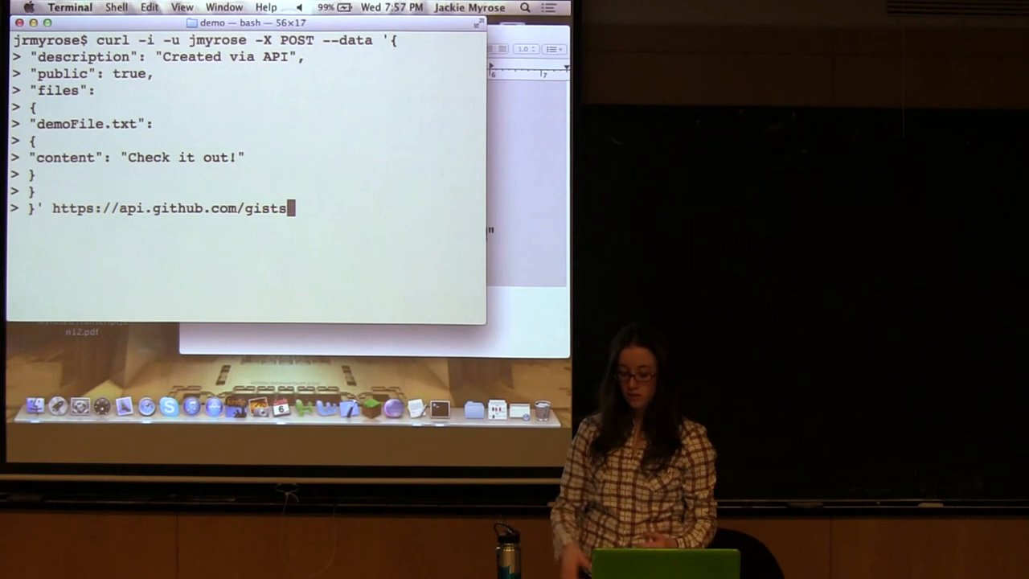
{"action": "key", "text": "Return"}
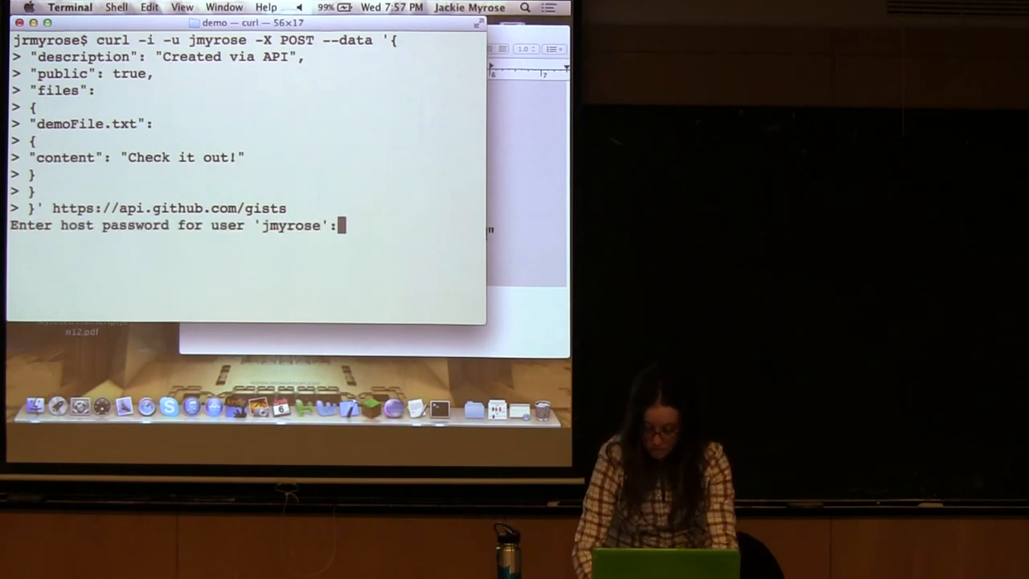
{"action": "key", "text": "Return"}
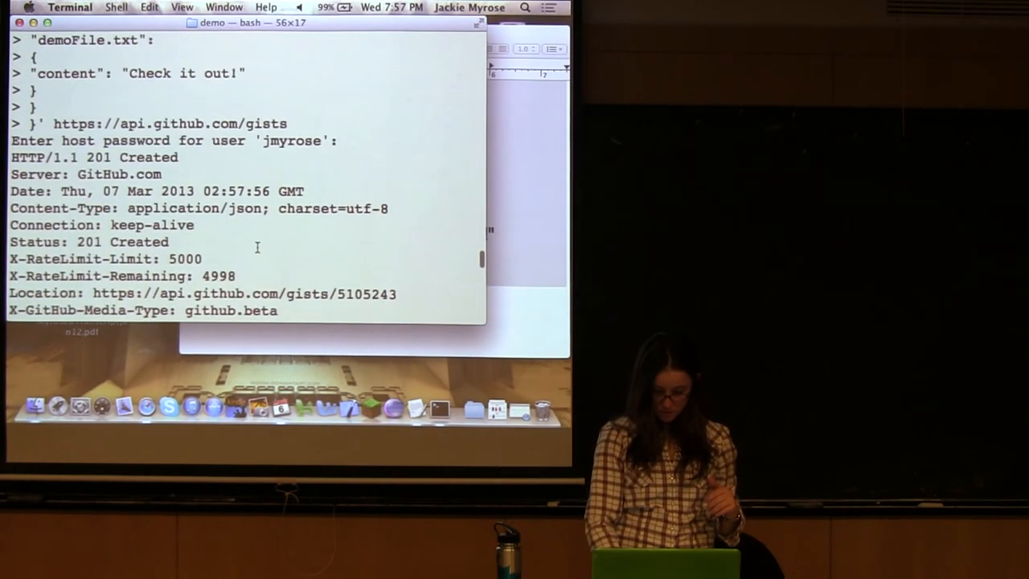
Read through the JSON response confirming public demoFile.txt 'Check it out!', then view the new gist in the browser
{"action": "scroll", "scroll_direction": "down", "scroll_amount": 3}
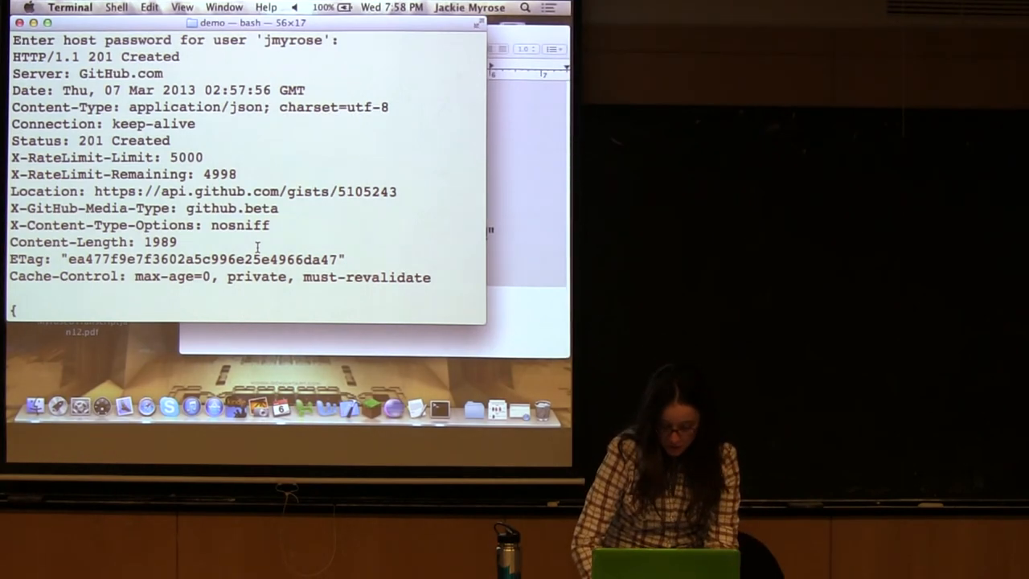
{"action": "scroll", "scroll_direction": "down", "scroll_amount": 3}
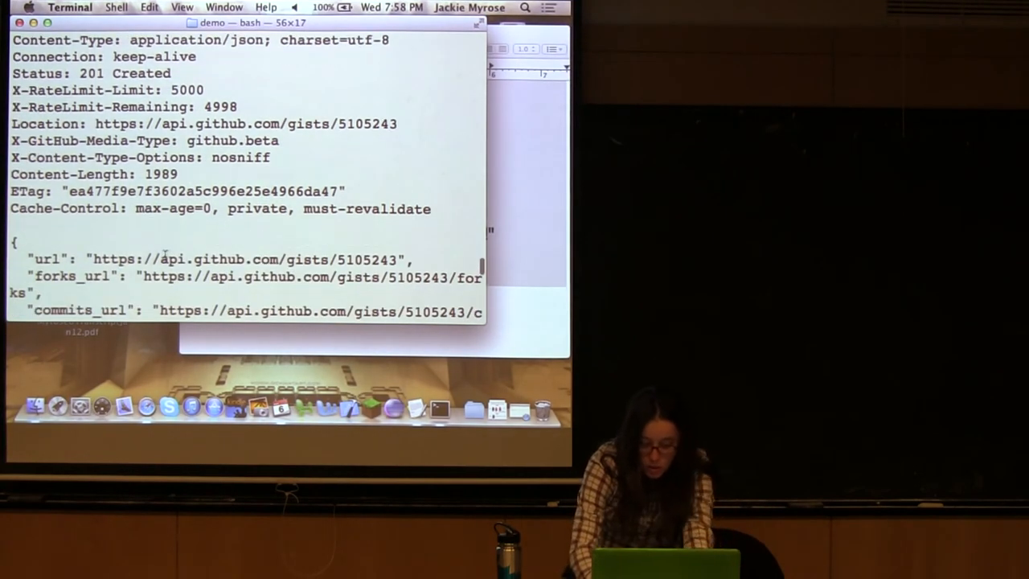
{"action": "scroll", "scroll_direction": "down", "scroll_amount": 3}
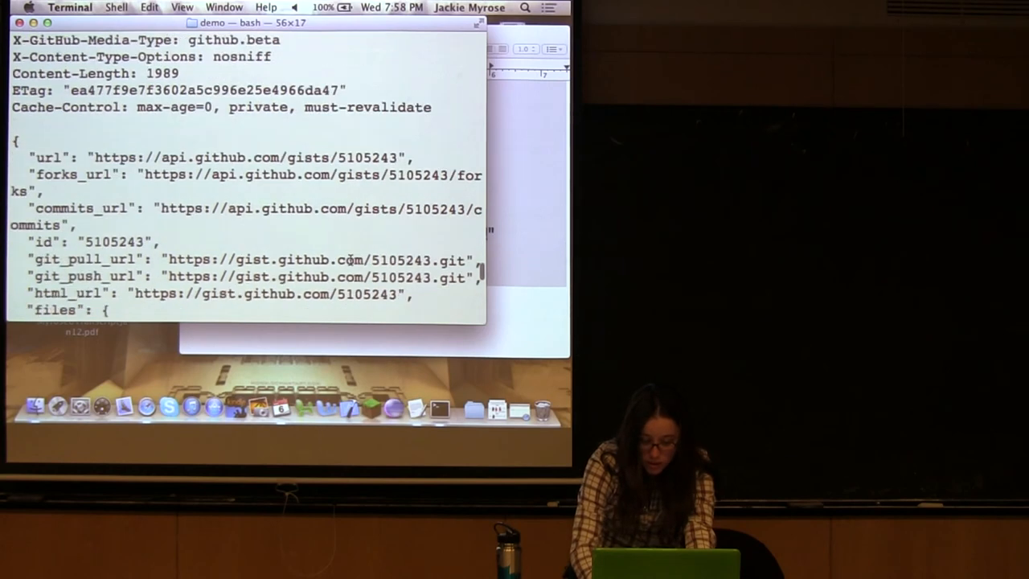
{"action": "scroll", "scroll_direction": "down", "scroll_amount": 3}
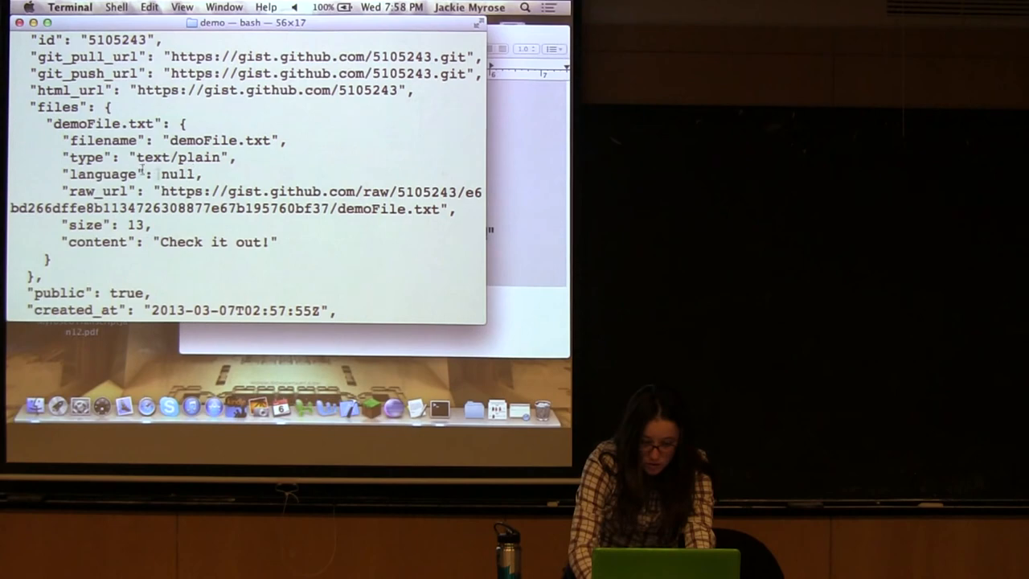
{"action": "scroll", "scroll_direction": "down", "scroll_amount": 3}
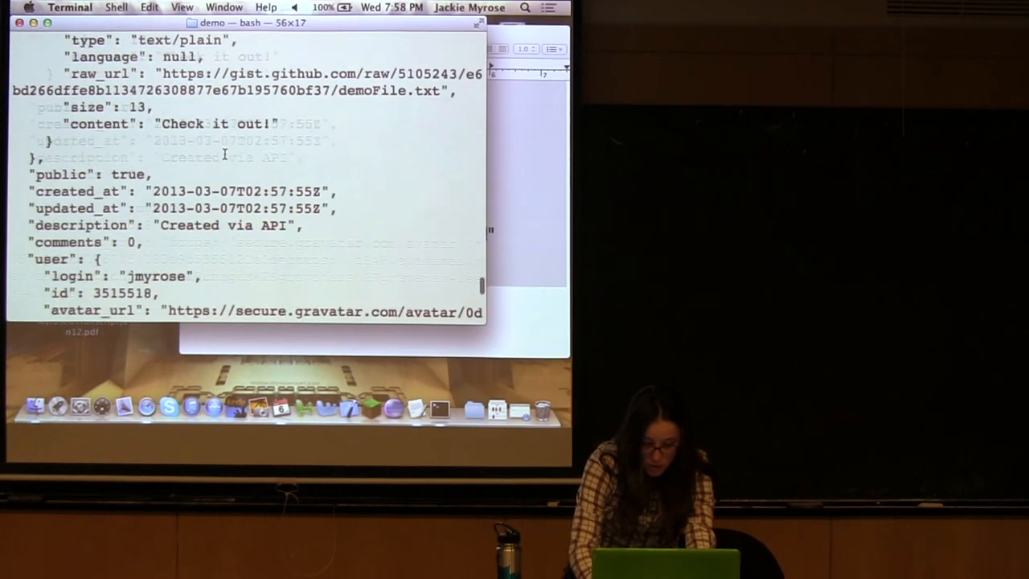
{"action": "scroll", "scroll_direction": "down", "scroll_amount": 3}
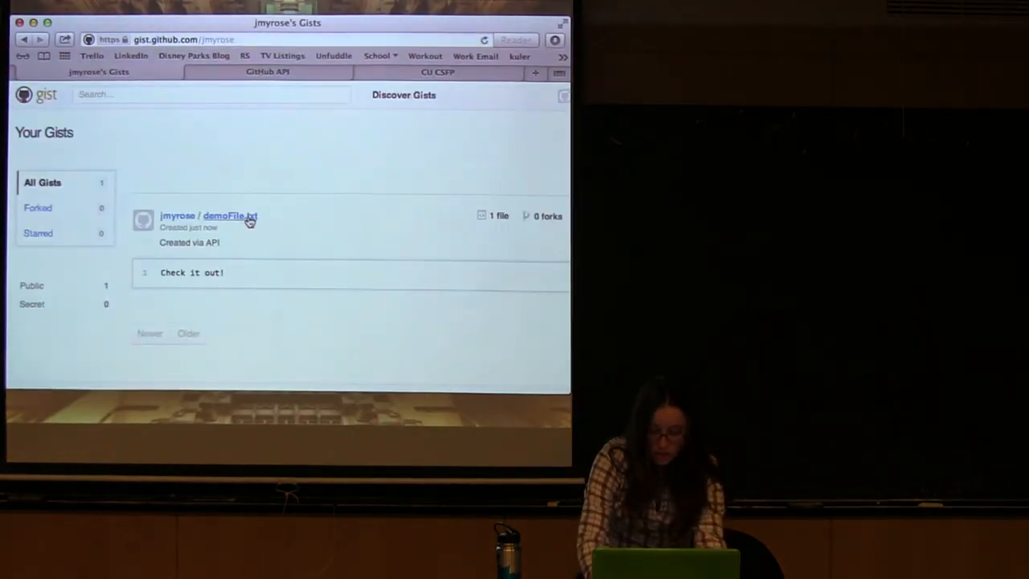
{"action": "left_click", "coordinate": [229, 216]}
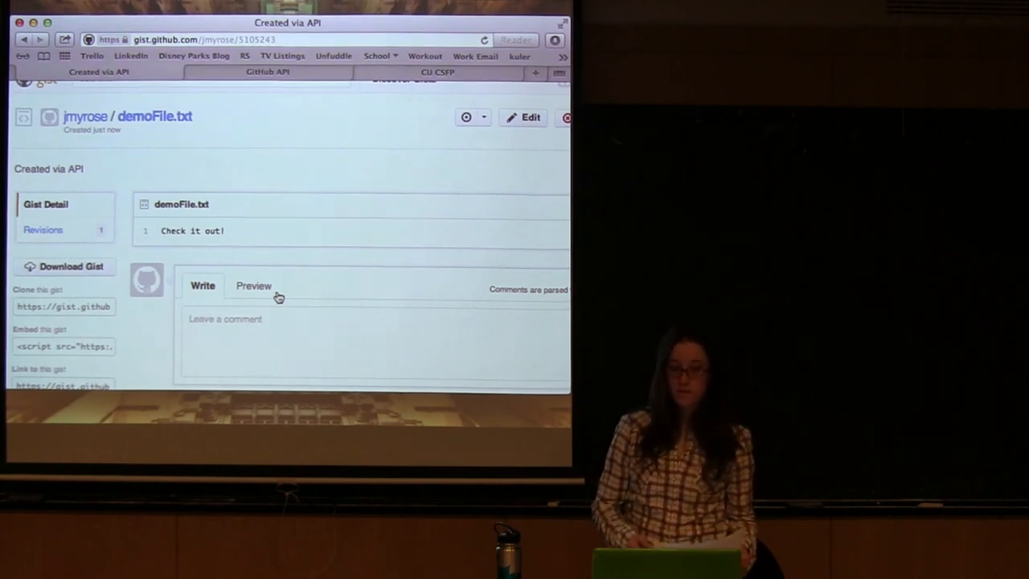
{"action": "mouse_move", "coordinate": [105, 153]}
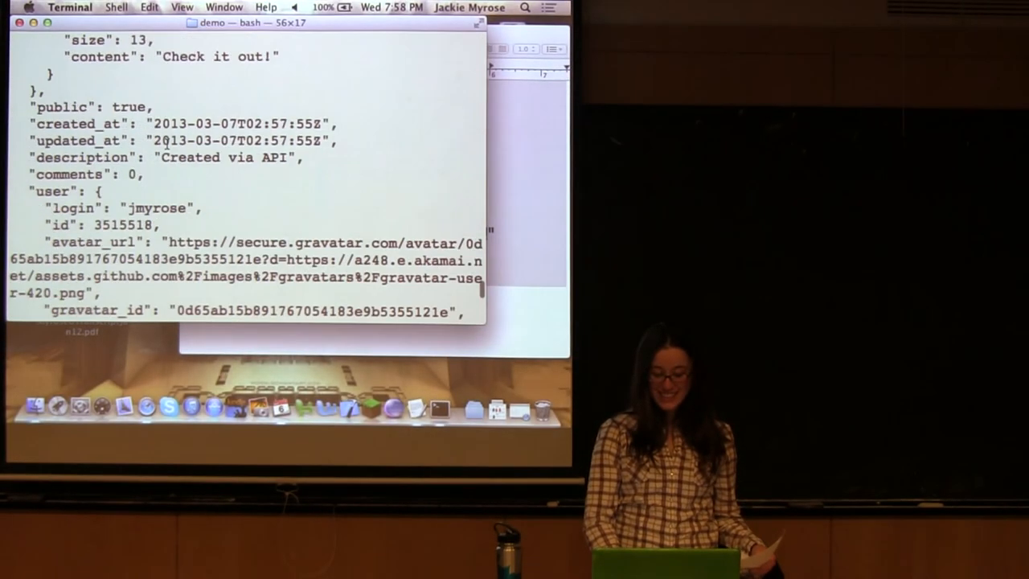
Scroll the Terminal output back toward the end of the previous response
{"action": "scroll", "scroll_direction": "up", "scroll_amount": 3}
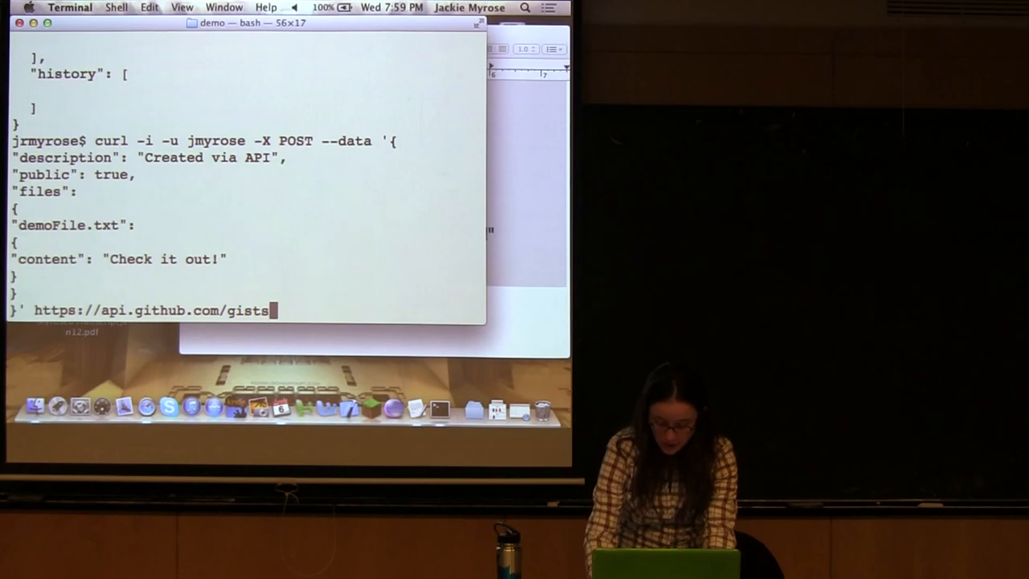
Run the POST against the misspelled /gist endpoint with the password, getting Not Found
{"action": "key", "text": "Backspace"}
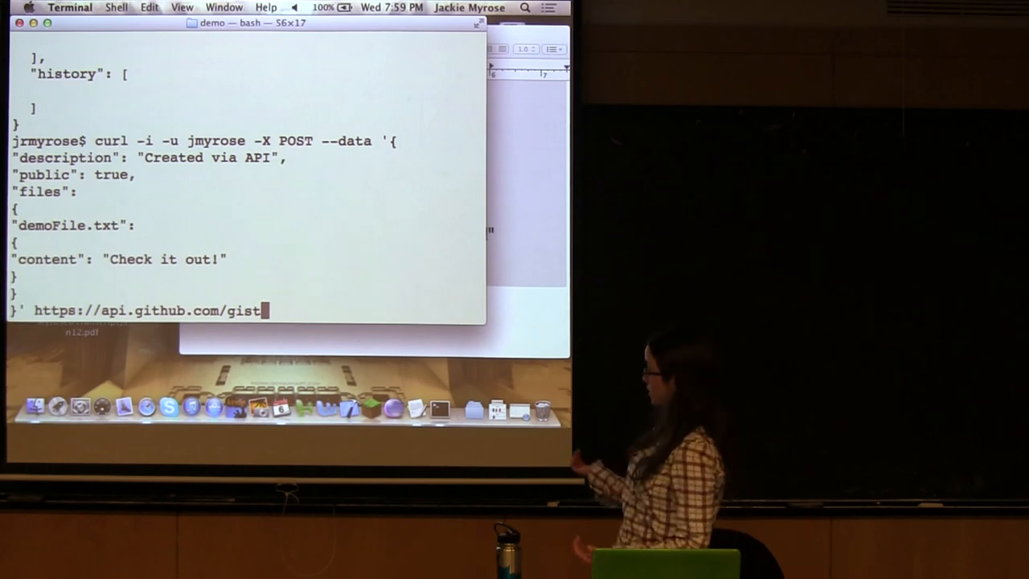
{"action": "key", "text": "Return"}
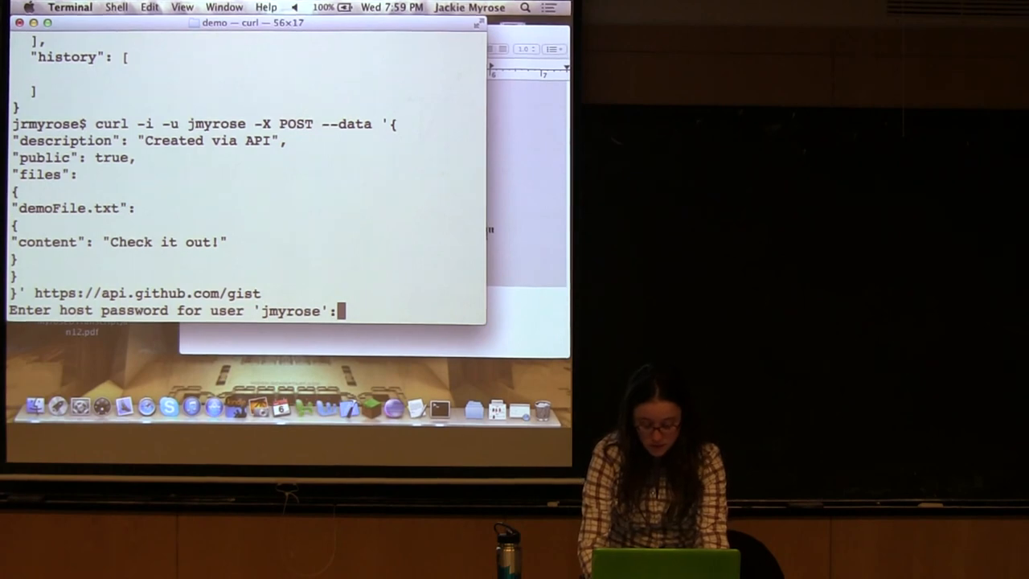
{"action": "key", "text": "Return"}
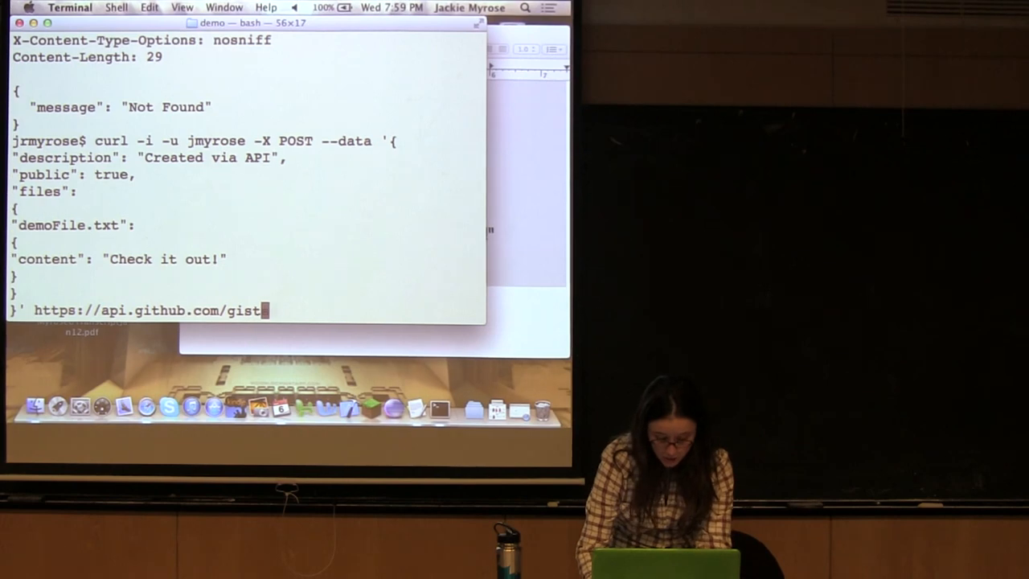
Restore the /gists endpoint and rerun the request, now awaiting the password
{"action": "type", "text": "s"}
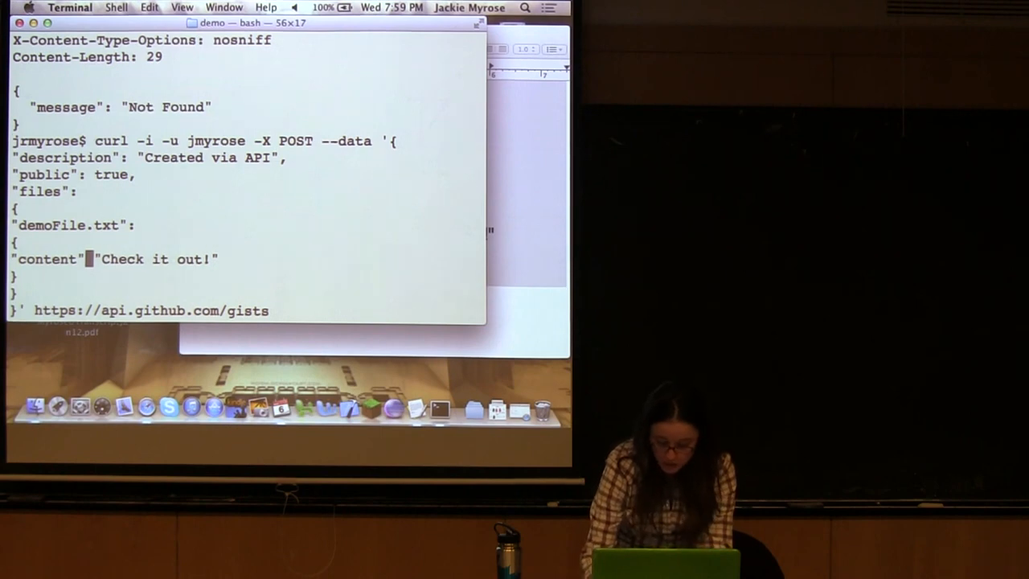
{"action": "key", "text": "Return"}
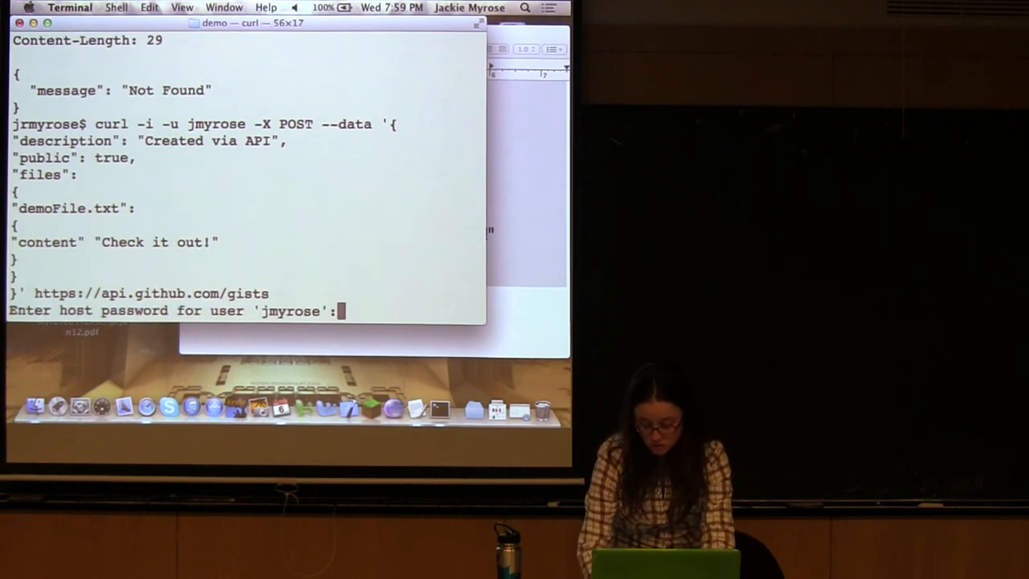